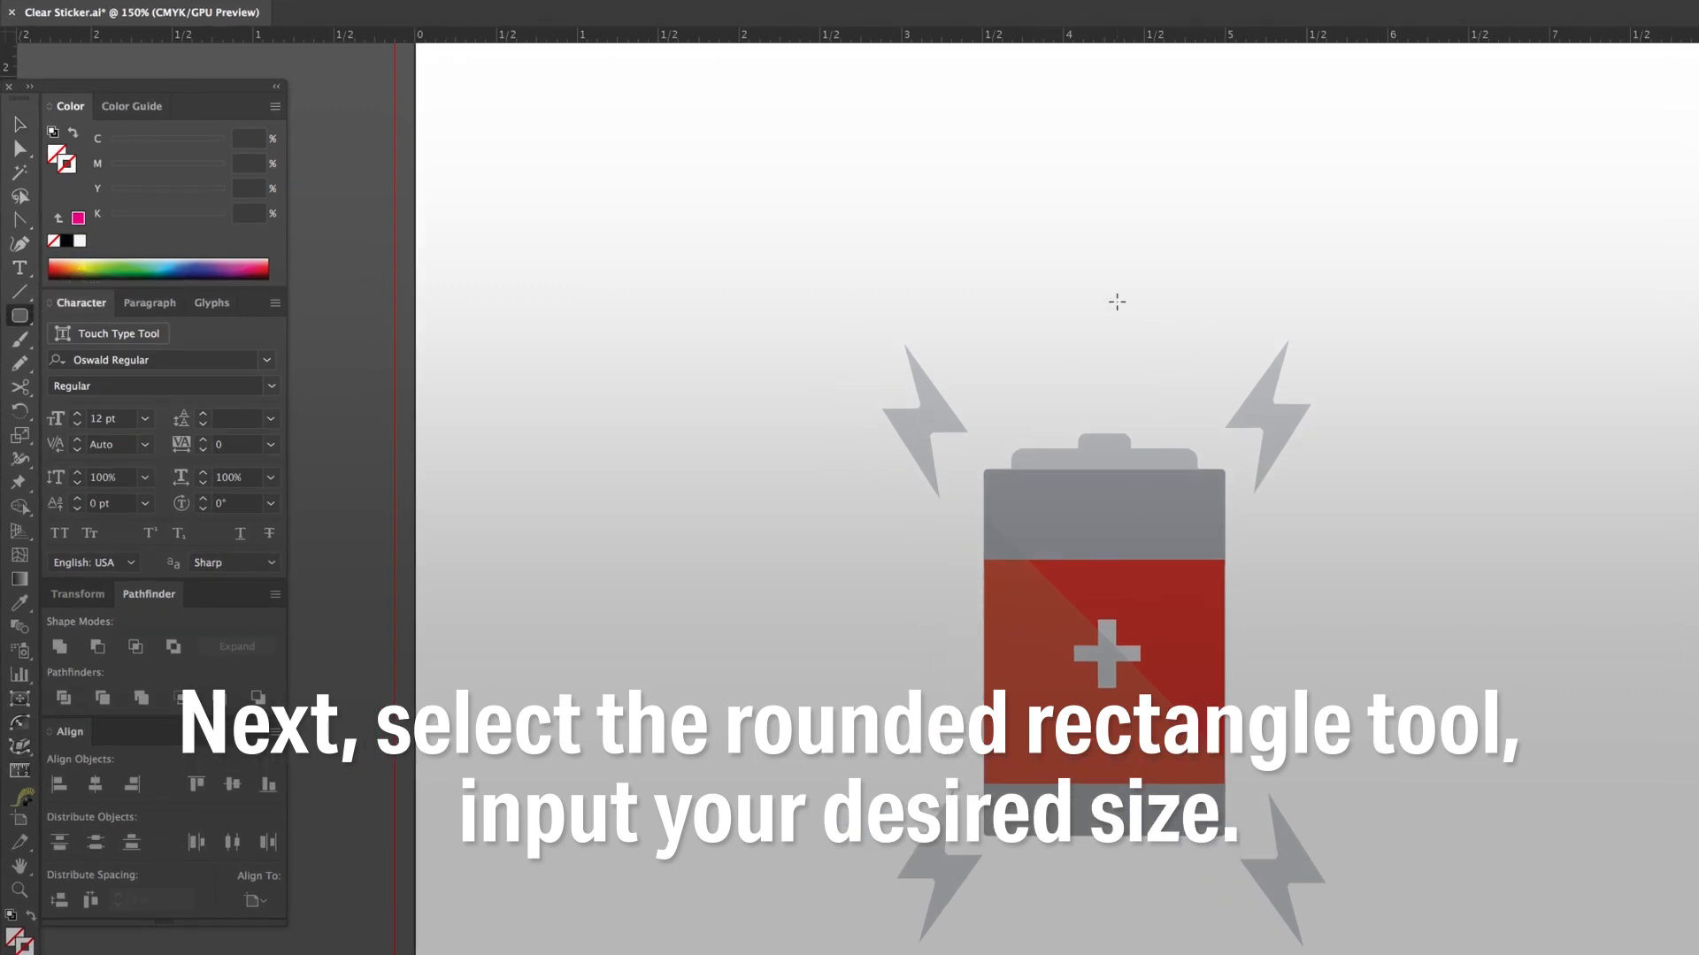
# Step: Draw a 3 × 4 in rounded rectangle with 0.125 in radius, 100% magenta stroke, centred on the artboard
pyautogui.click(1115, 301)
pyautogui.write('4')
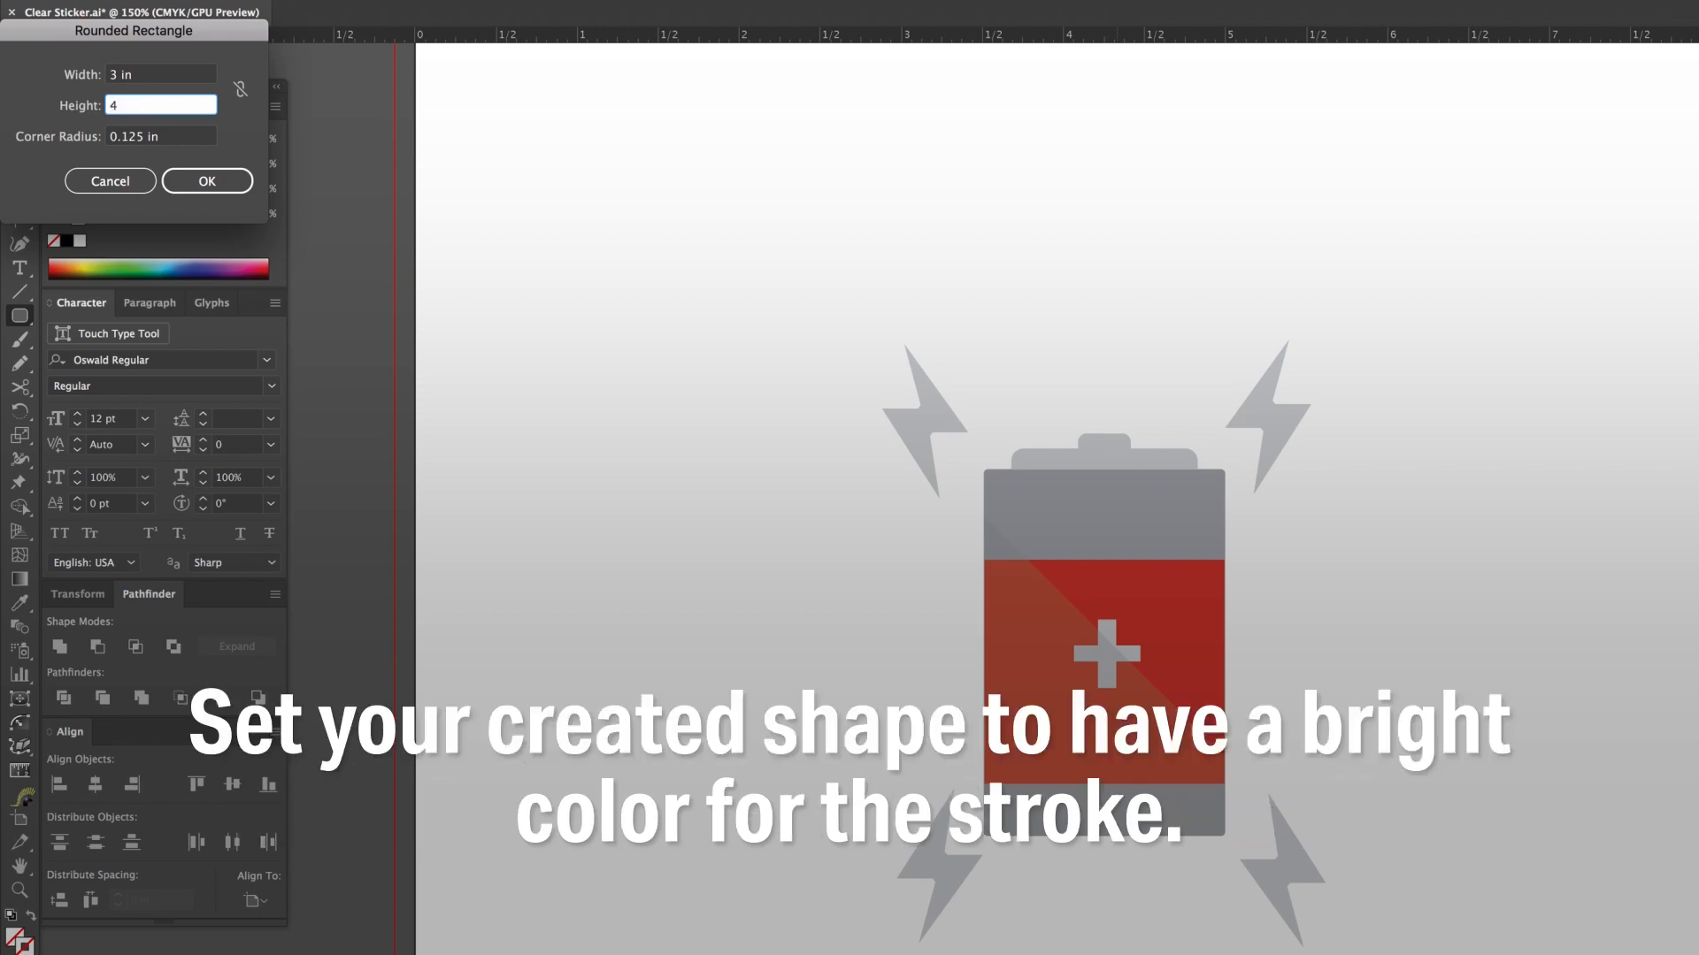
pyautogui.click(205, 180)
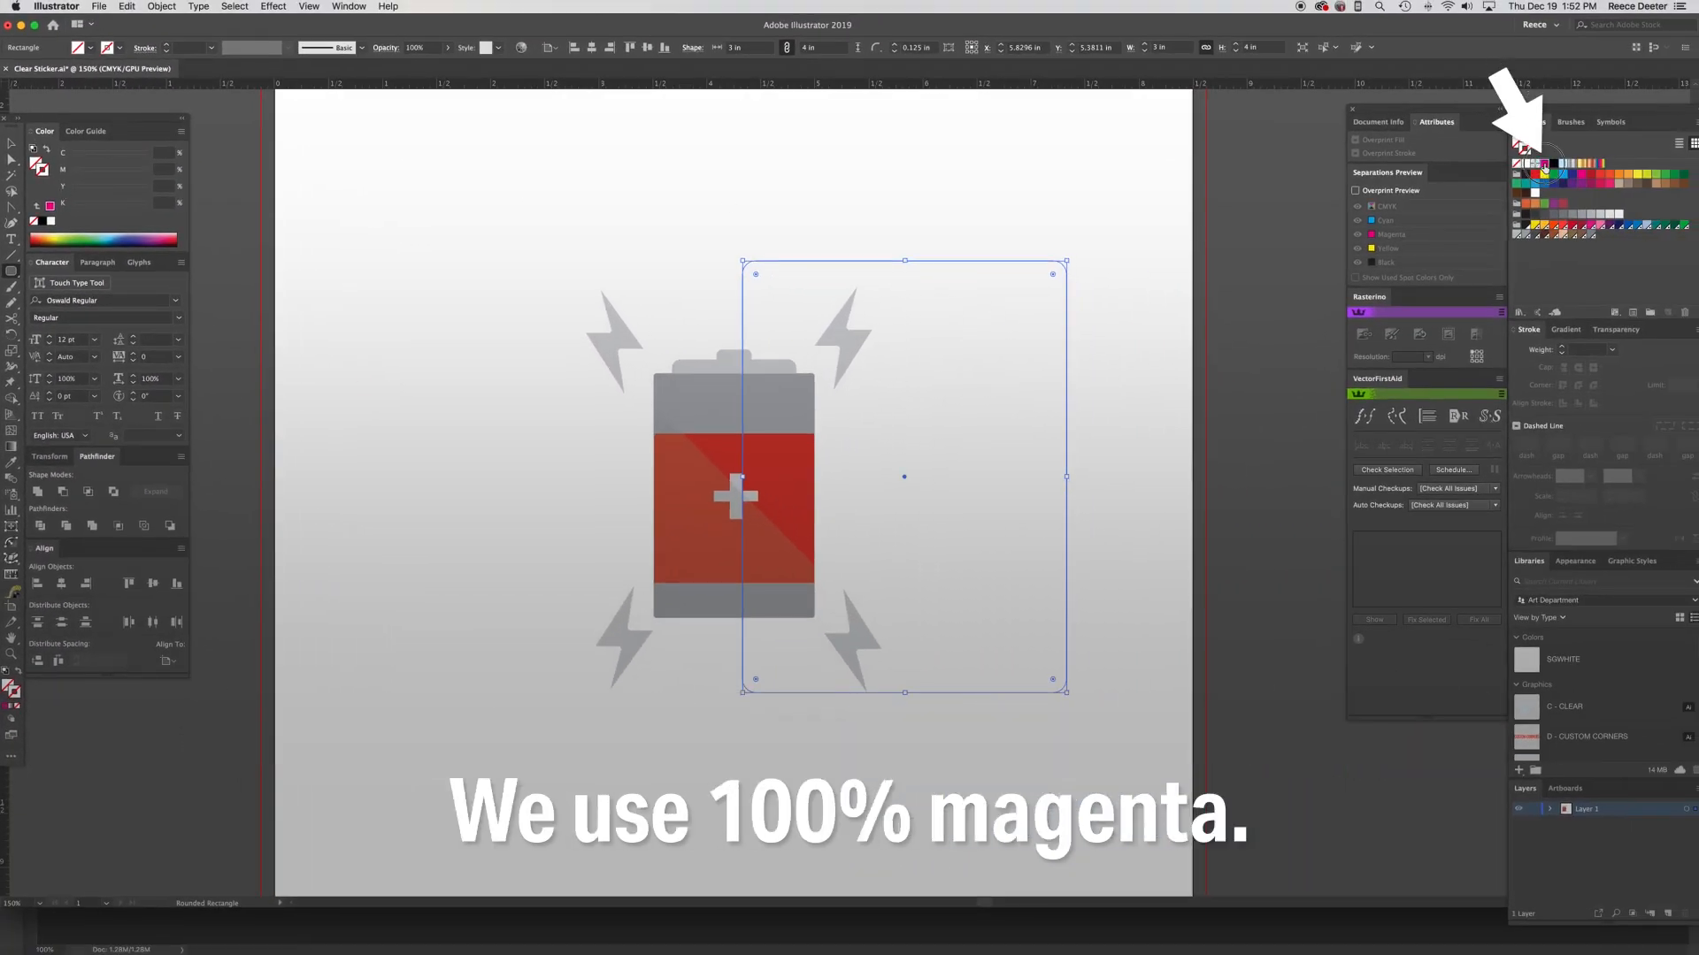
pyautogui.click(1521, 163)
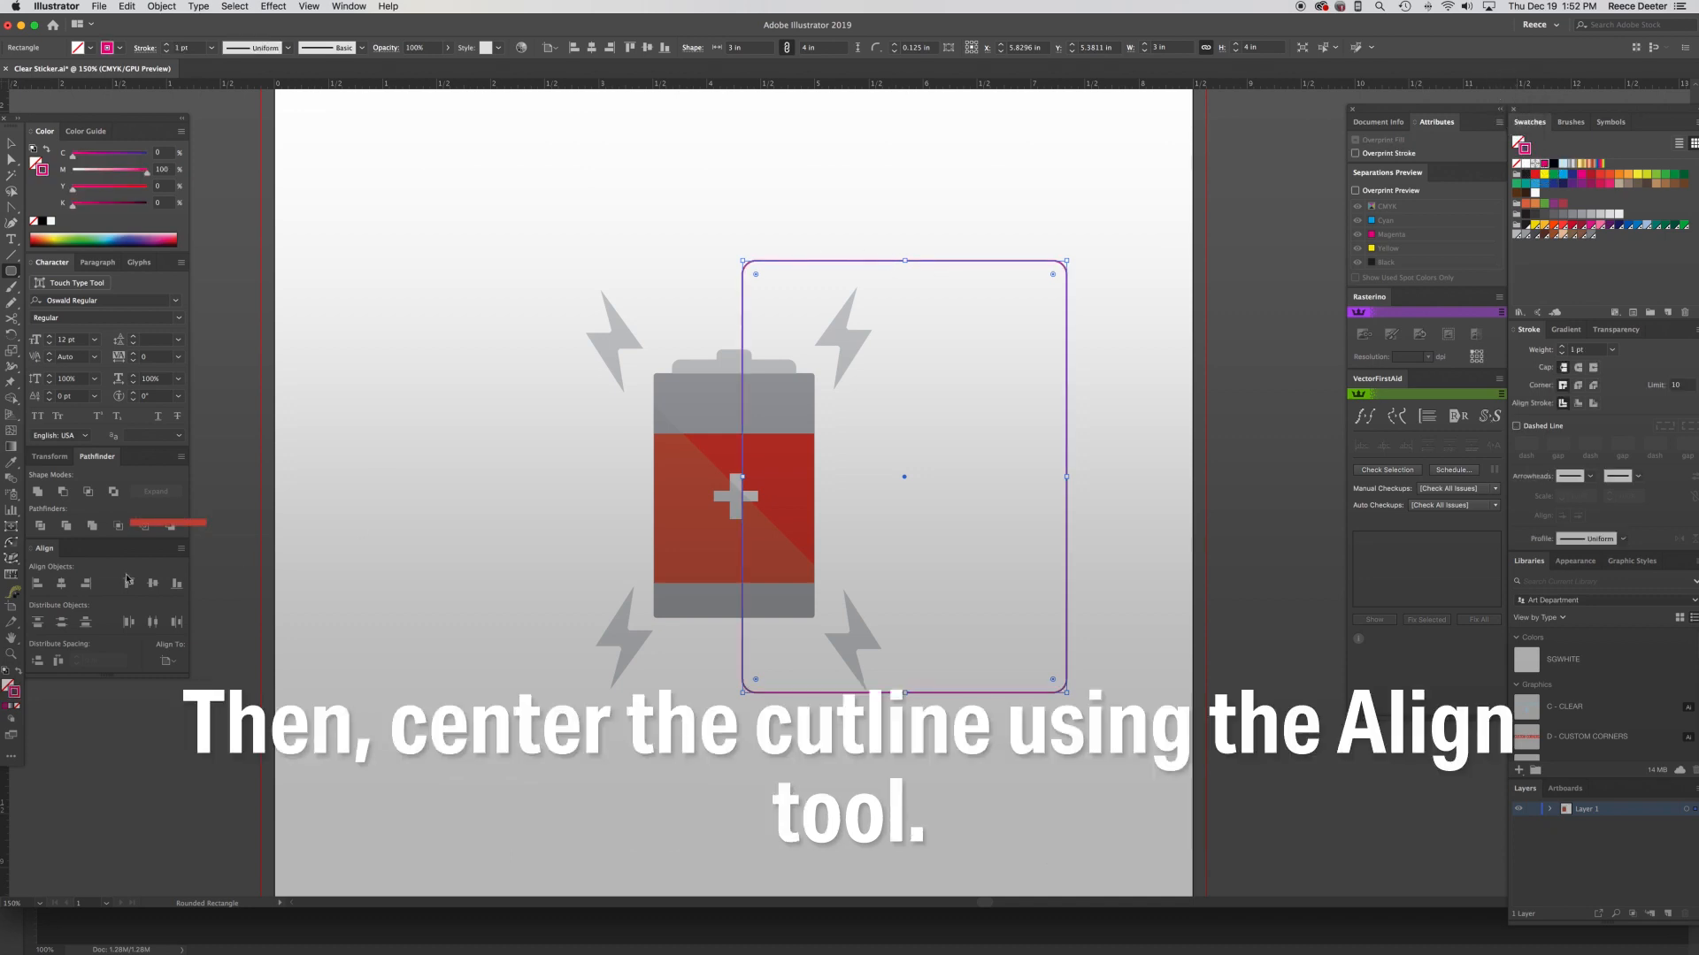
pyautogui.click(152, 582)
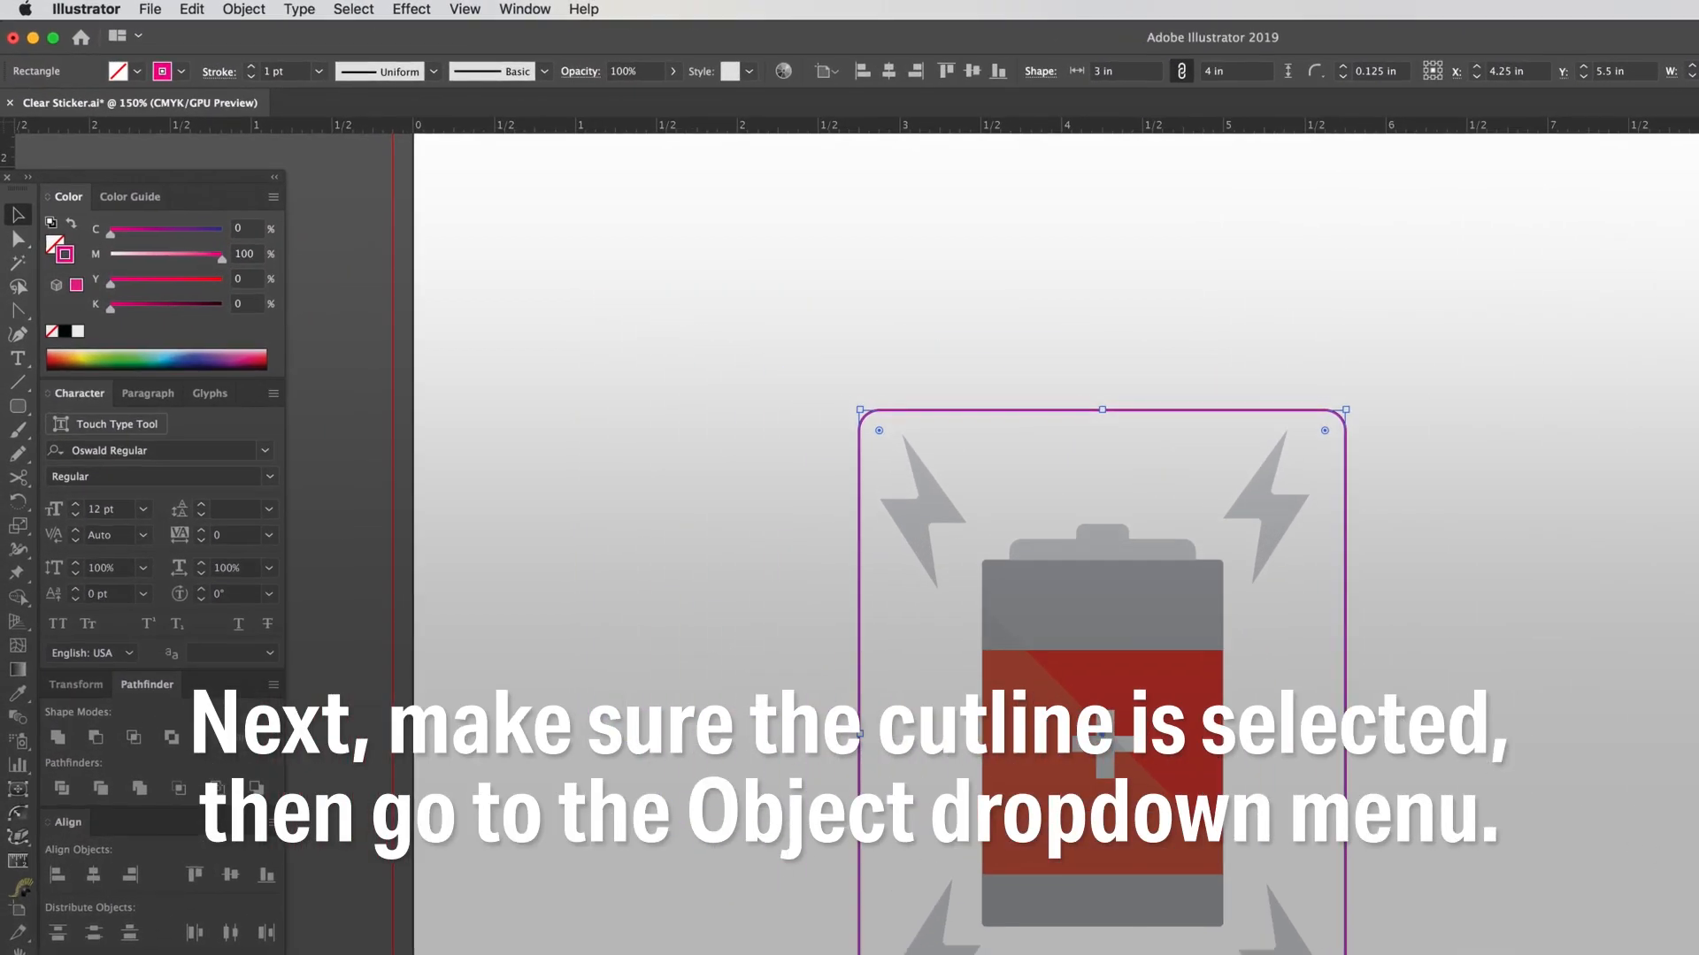
# Step: Offset the cutline path outward by .125 in to create the larger pale-cyan clear-area shape
pyautogui.click(243, 9)
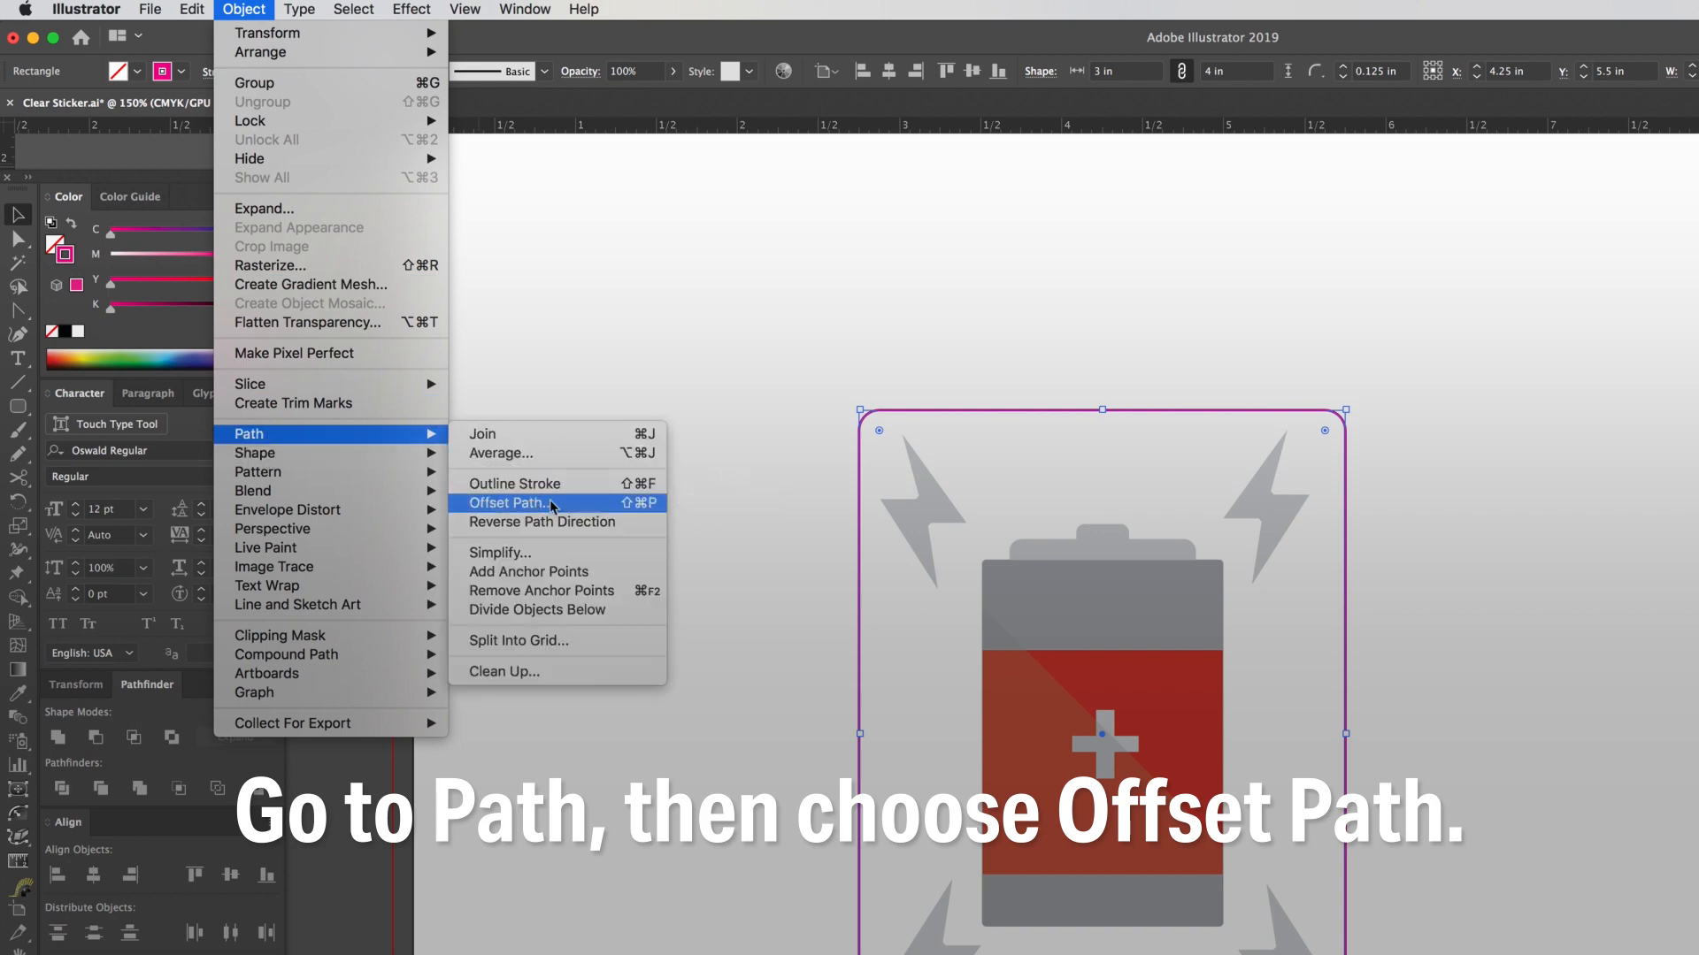
pyautogui.click(513, 503)
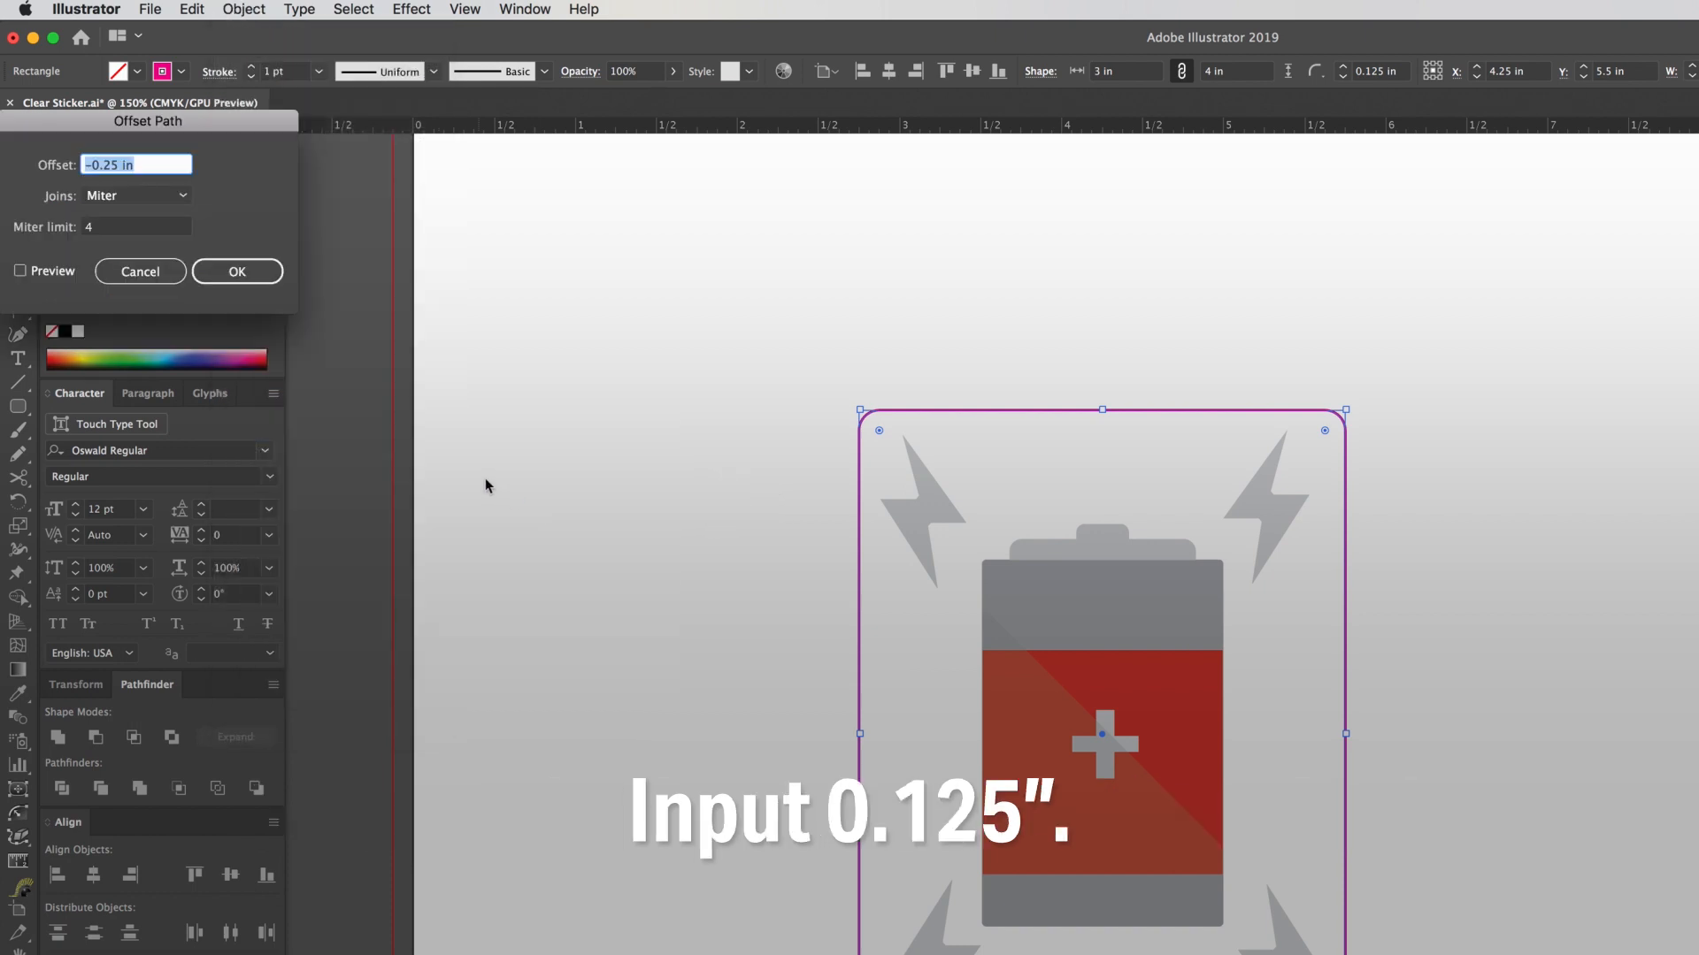
pyautogui.write('.125')
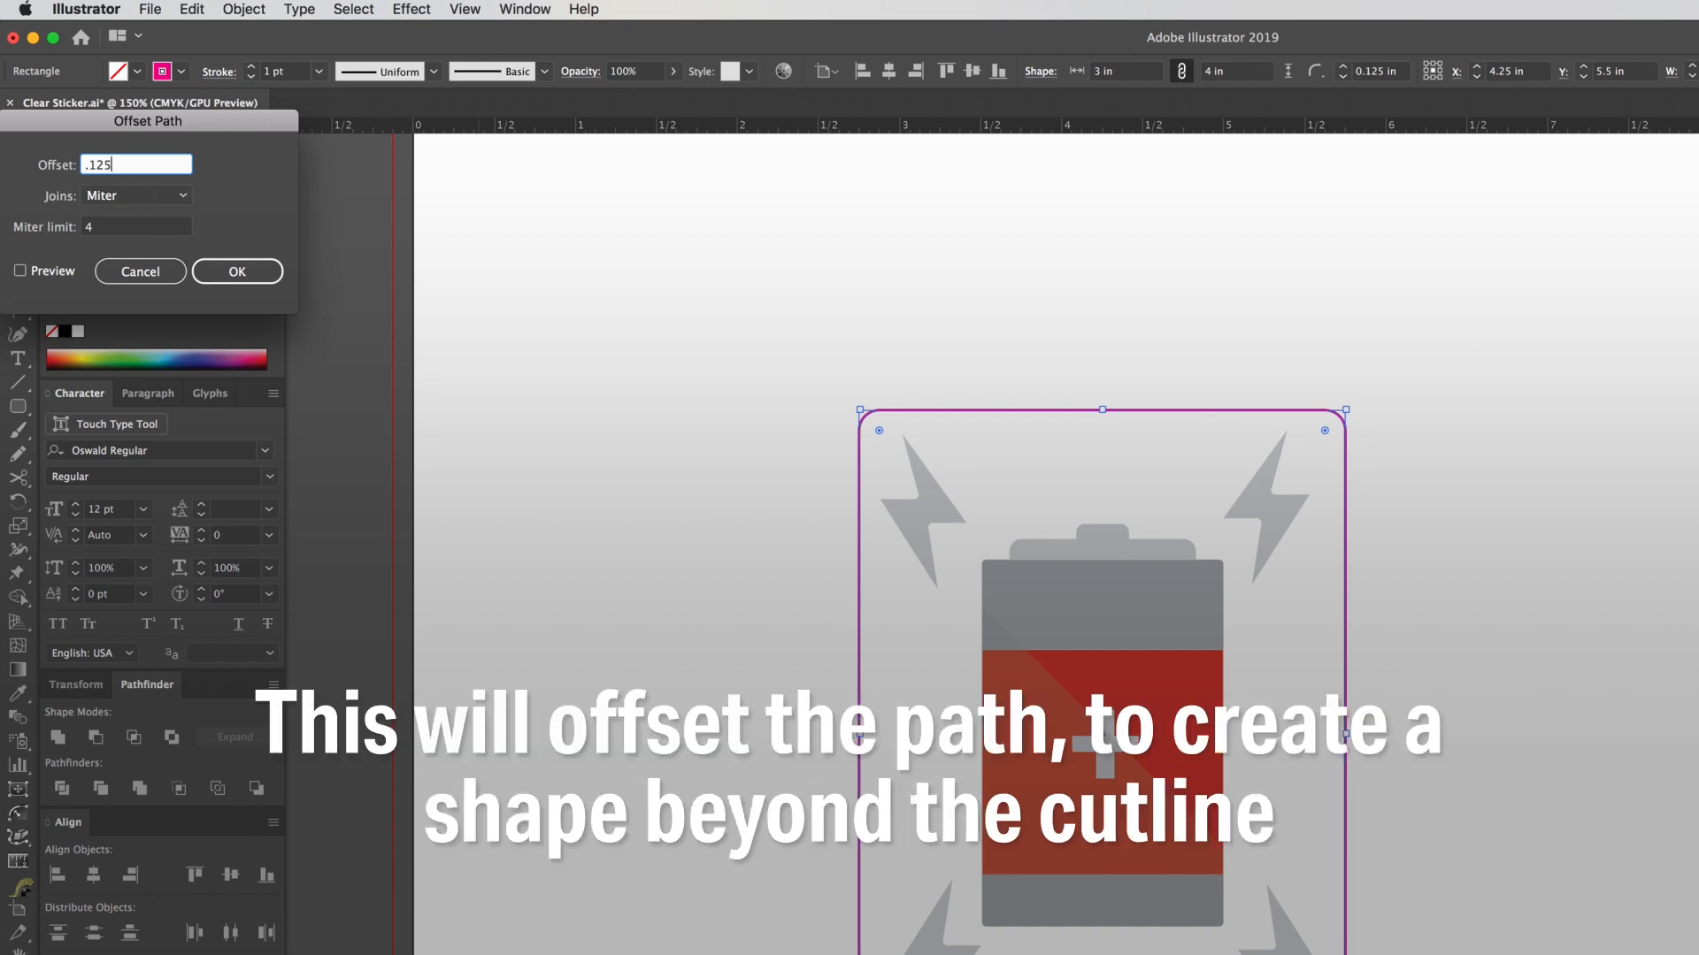
pyautogui.click(235, 271)
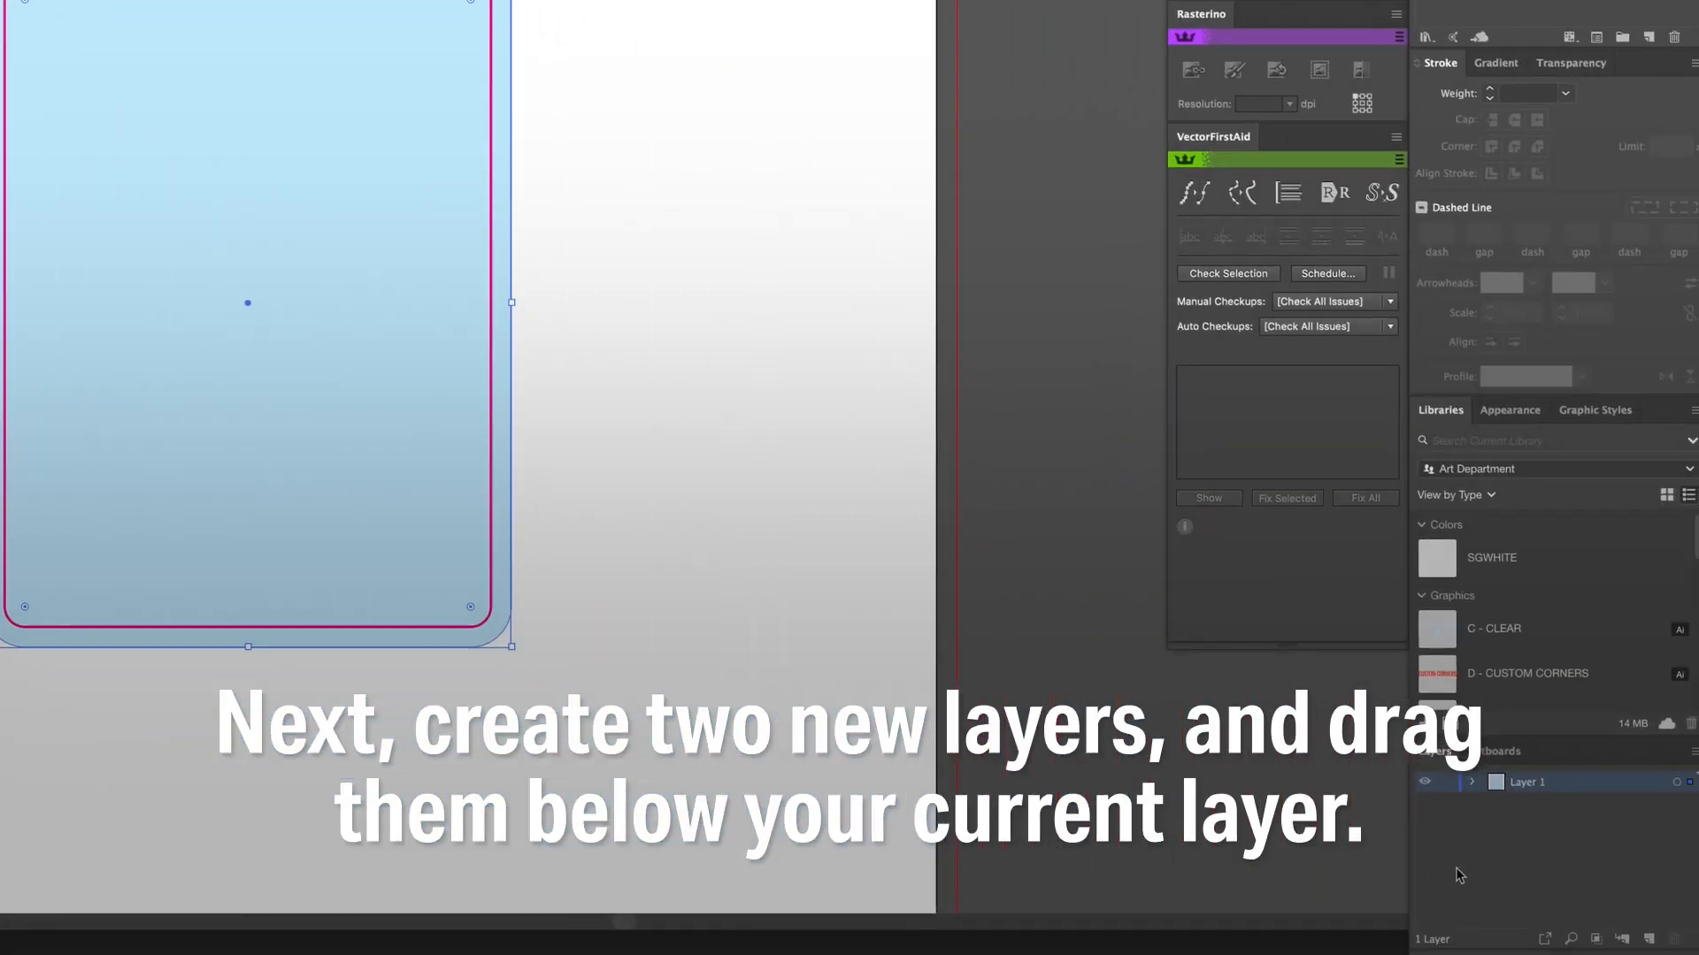
# Step: Create two new layers in the Layers panel to sit below Layer 1
pyautogui.click(1649, 938)
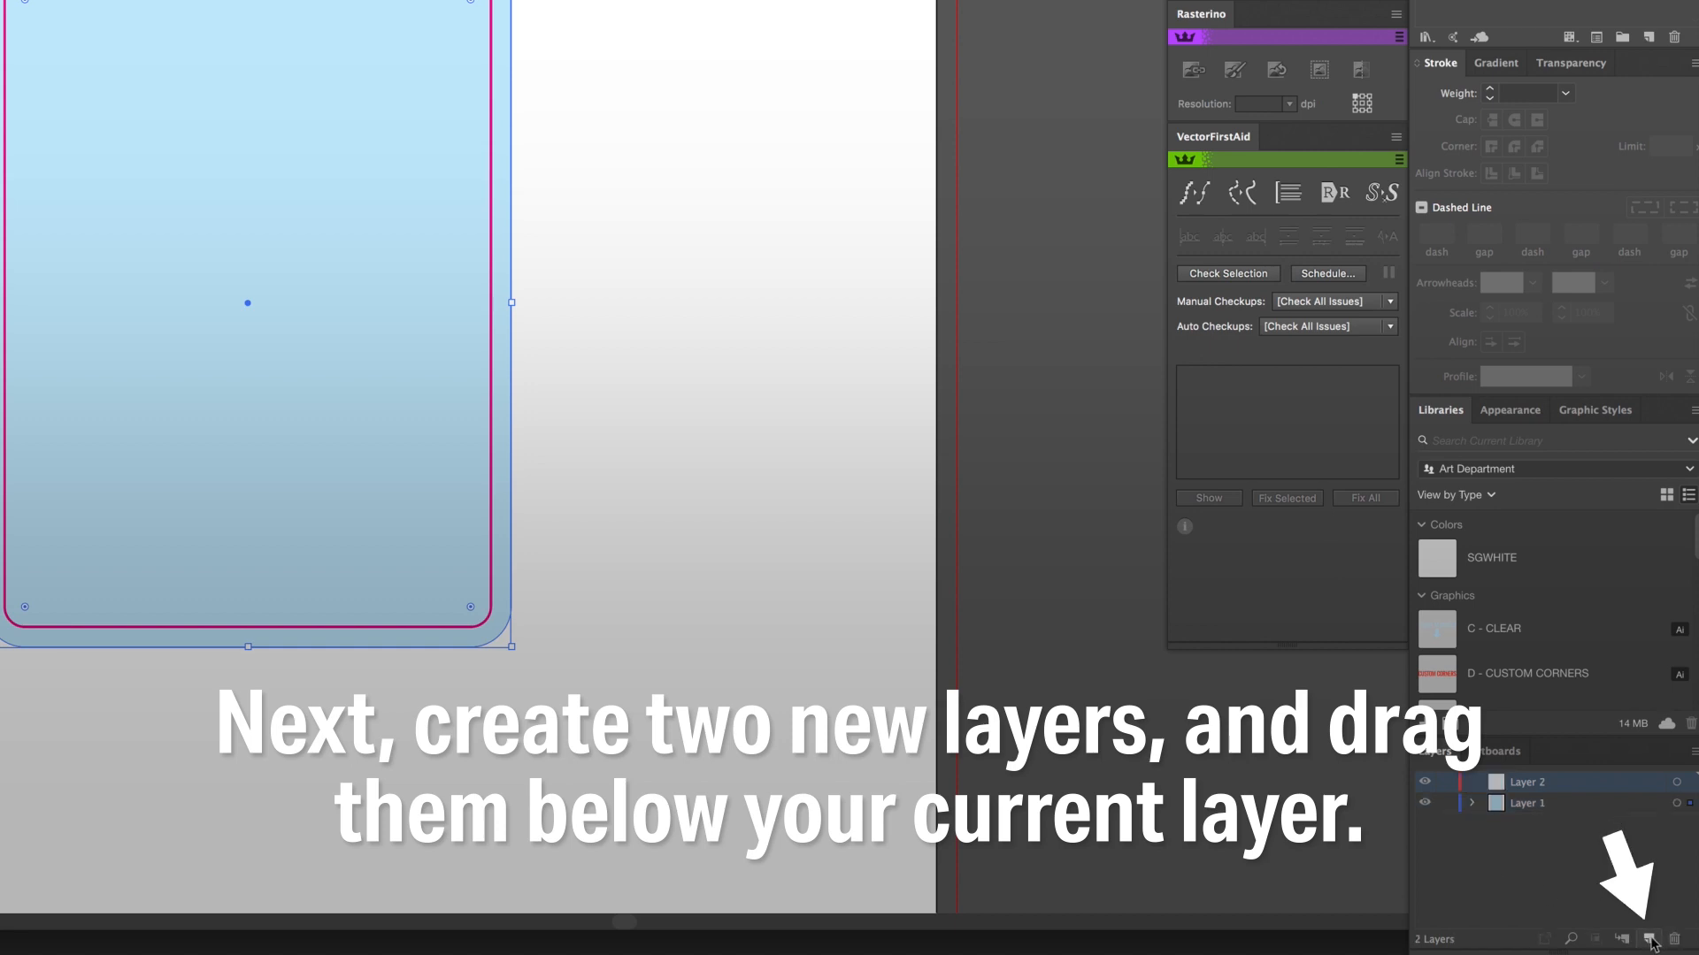
pyautogui.click(1651, 938)
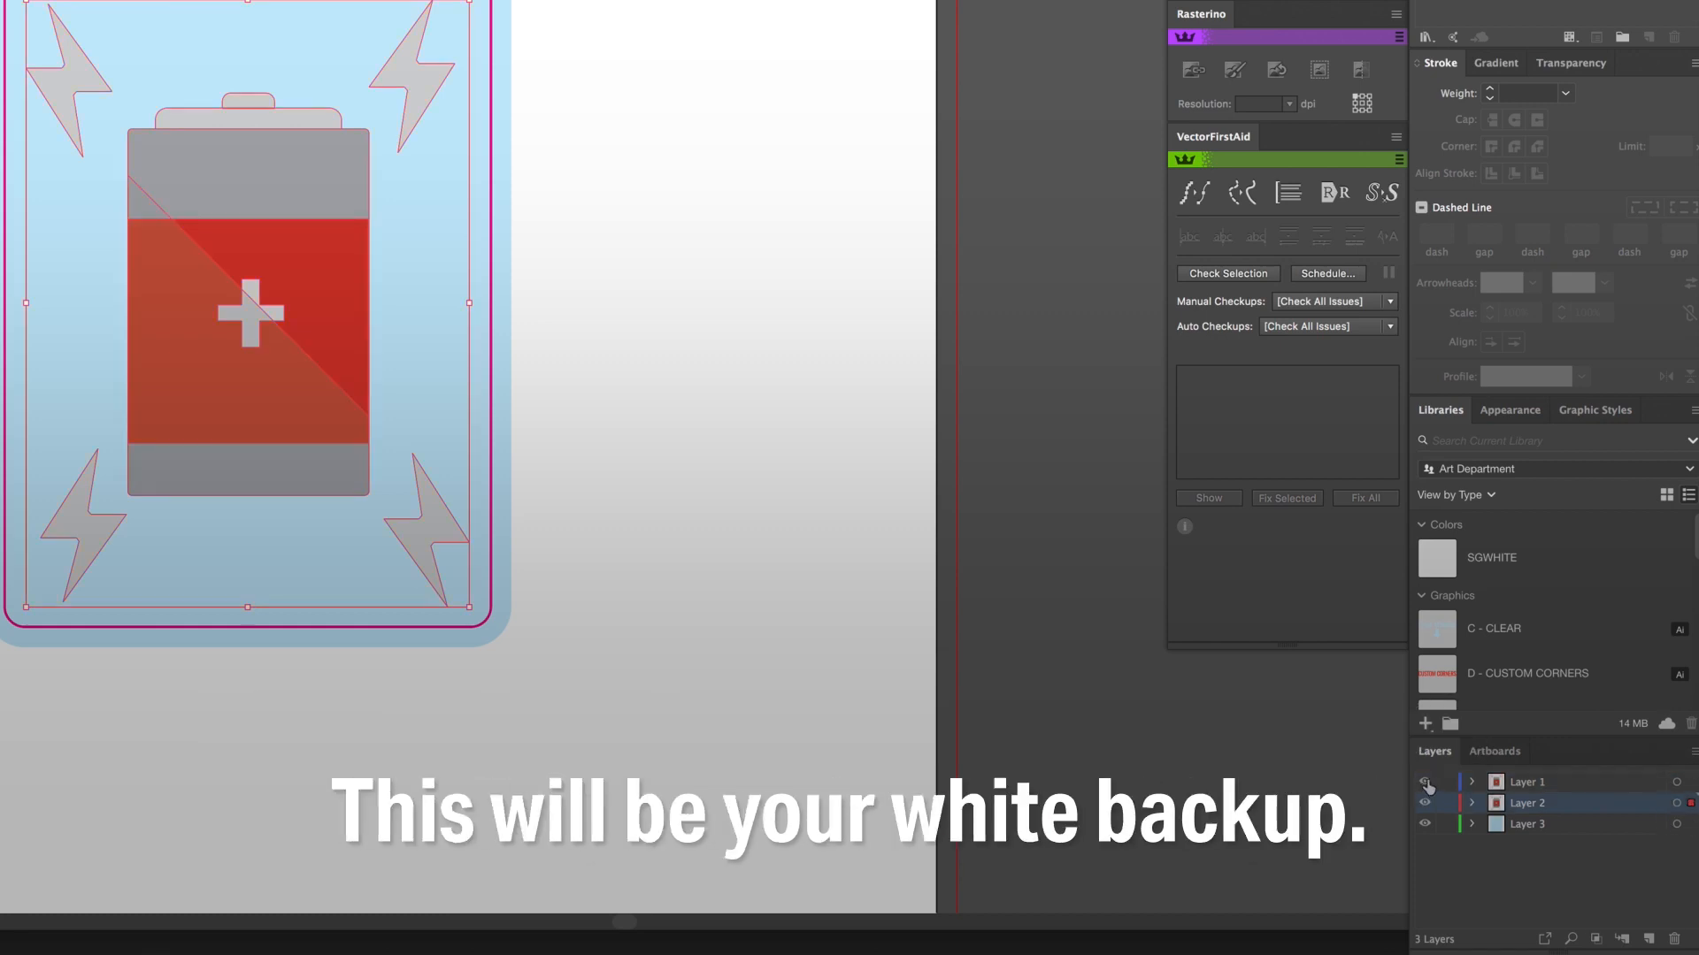
# Step: Hide Layer 1 and unite the pasted battery artwork into one outline shape with Pathfinder
pyautogui.click(1426, 781)
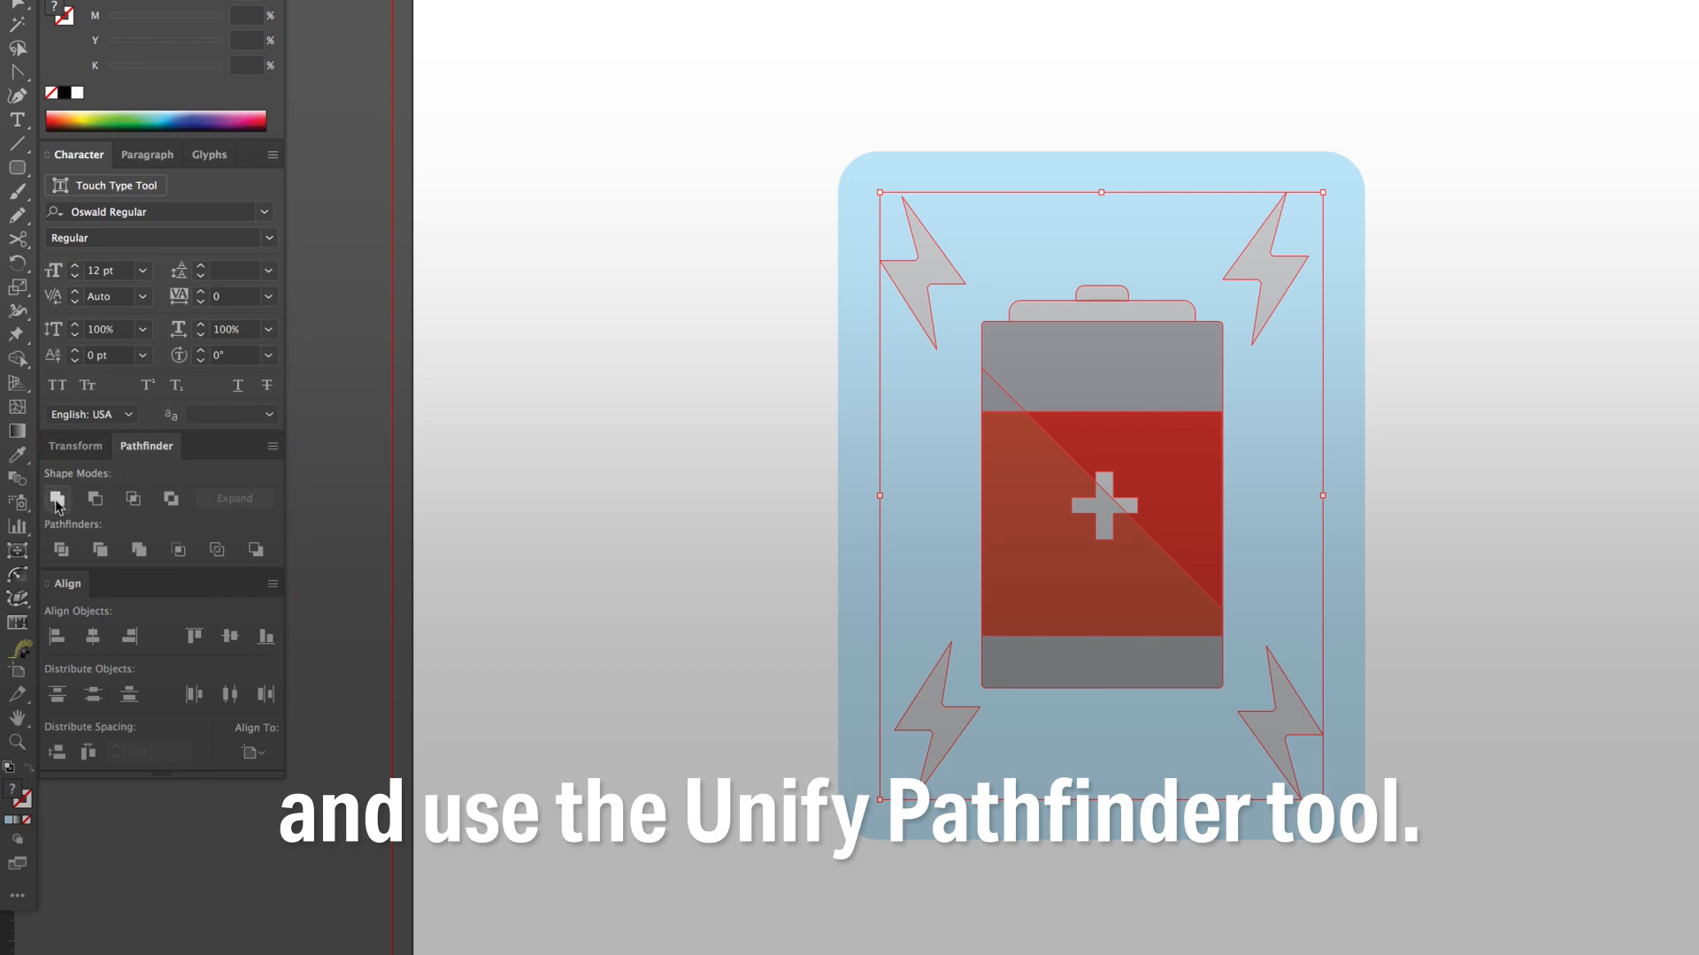
pyautogui.click(56, 499)
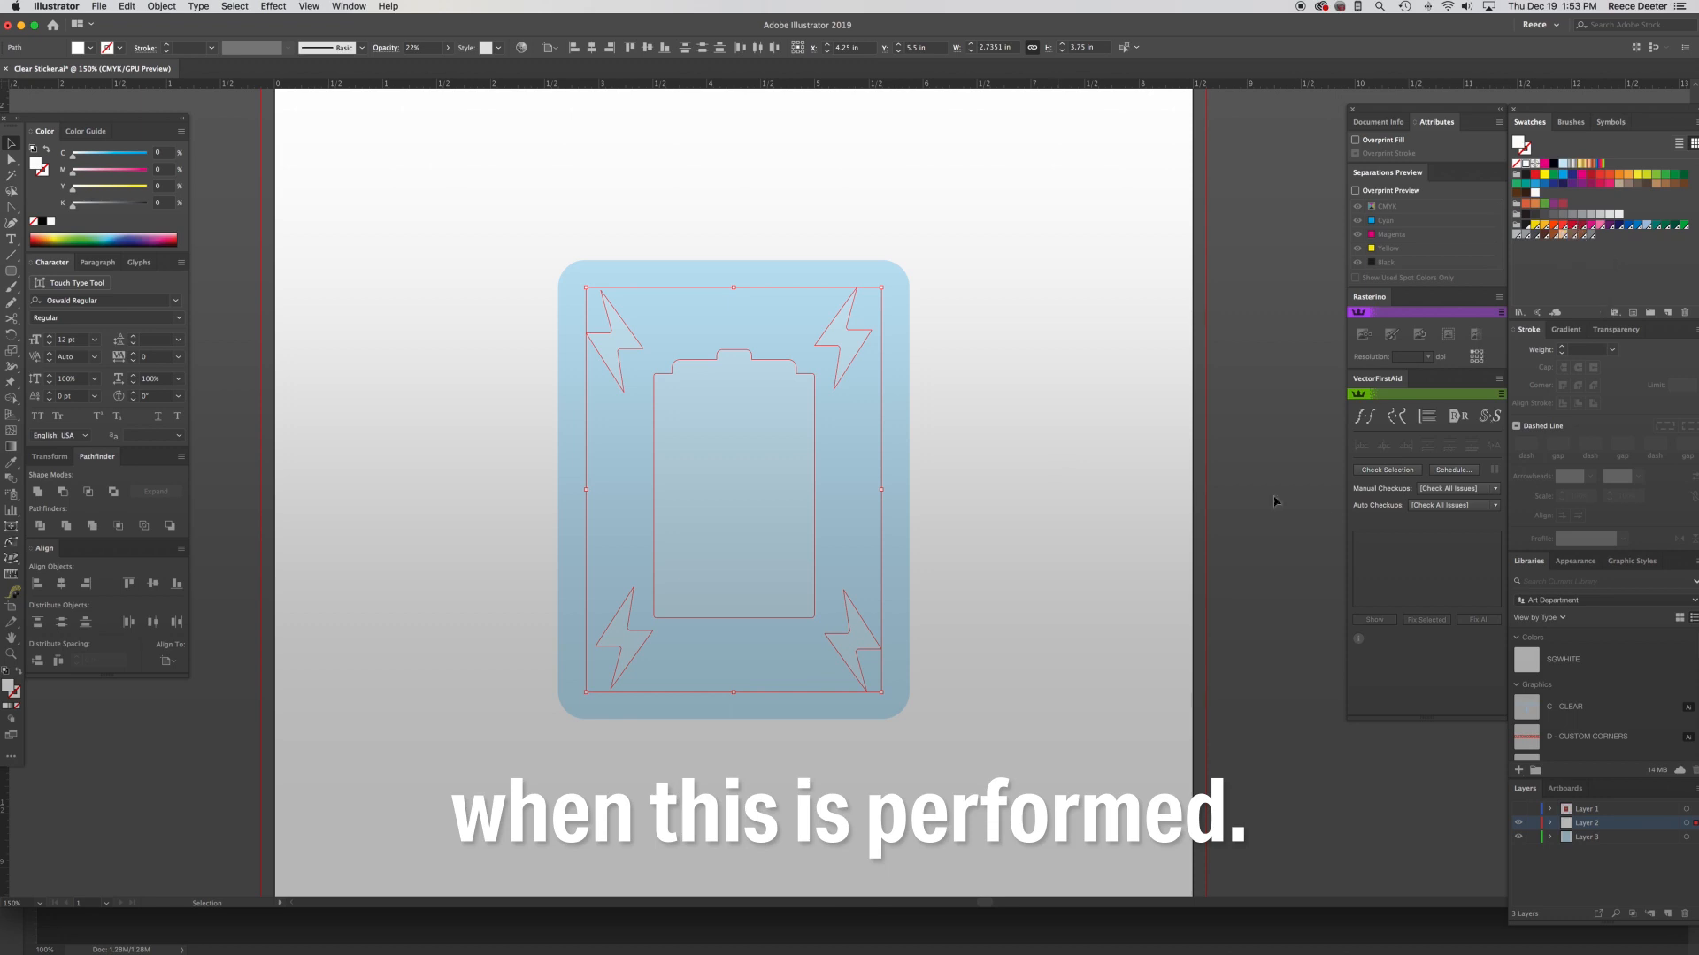
# Step: Fill the united backup shape white at 100% opacity and show Layer 1 again
pyautogui.click(1615, 329)
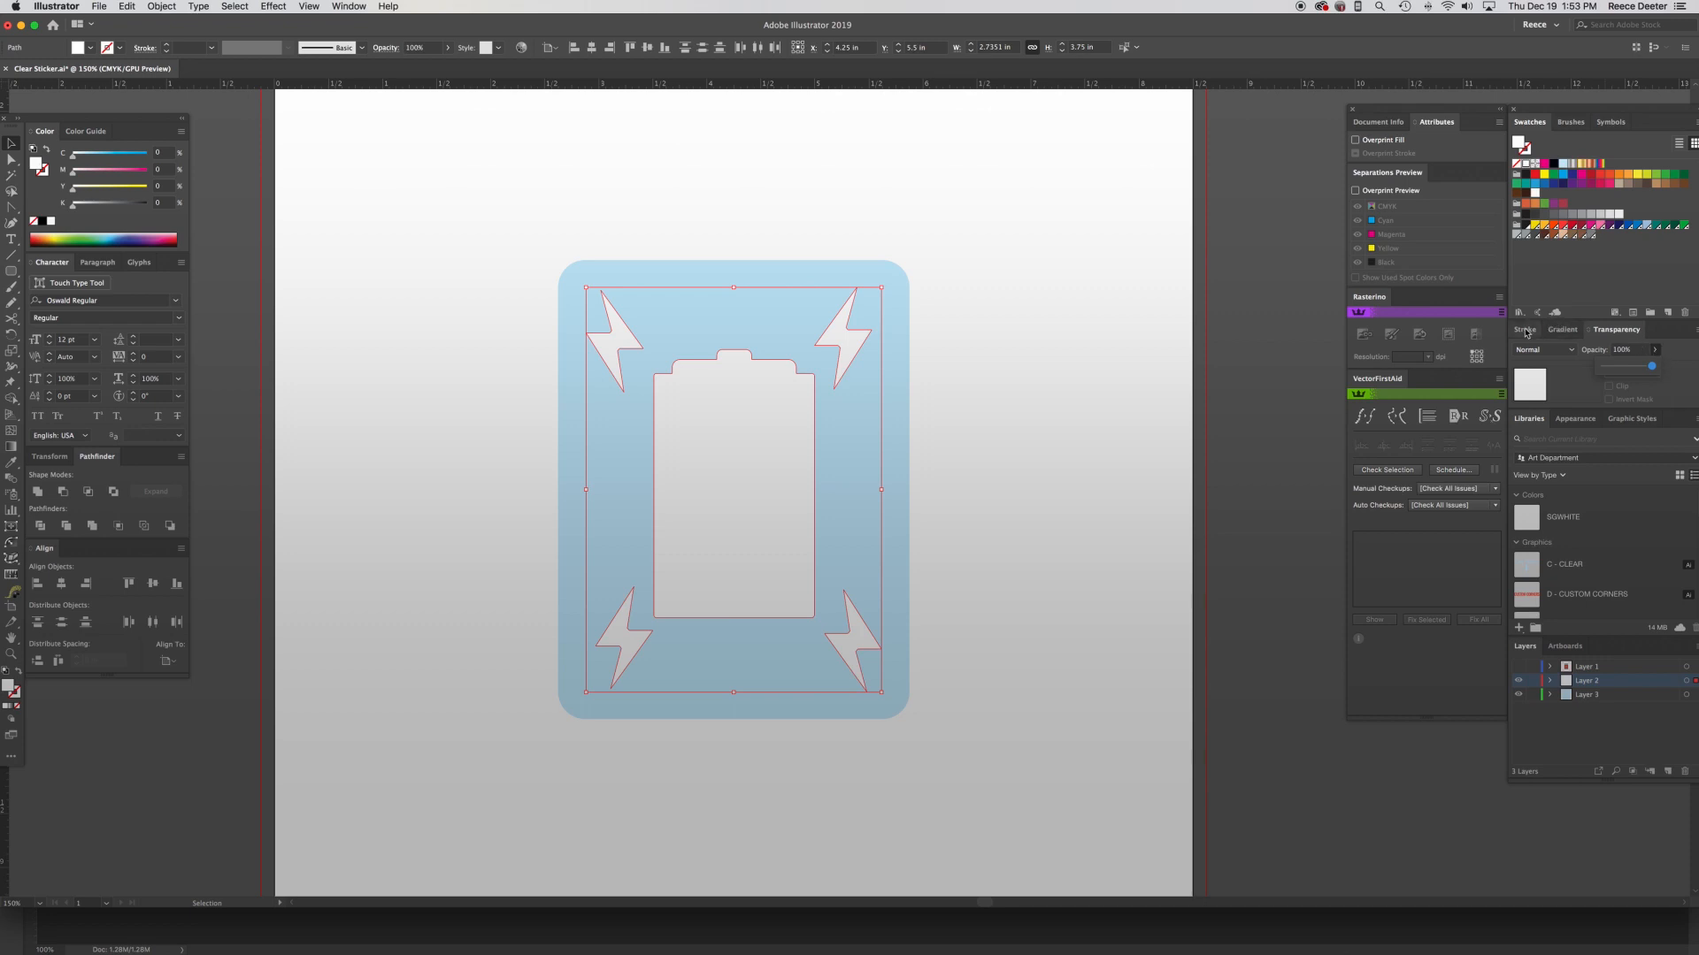
pyautogui.click(1527, 329)
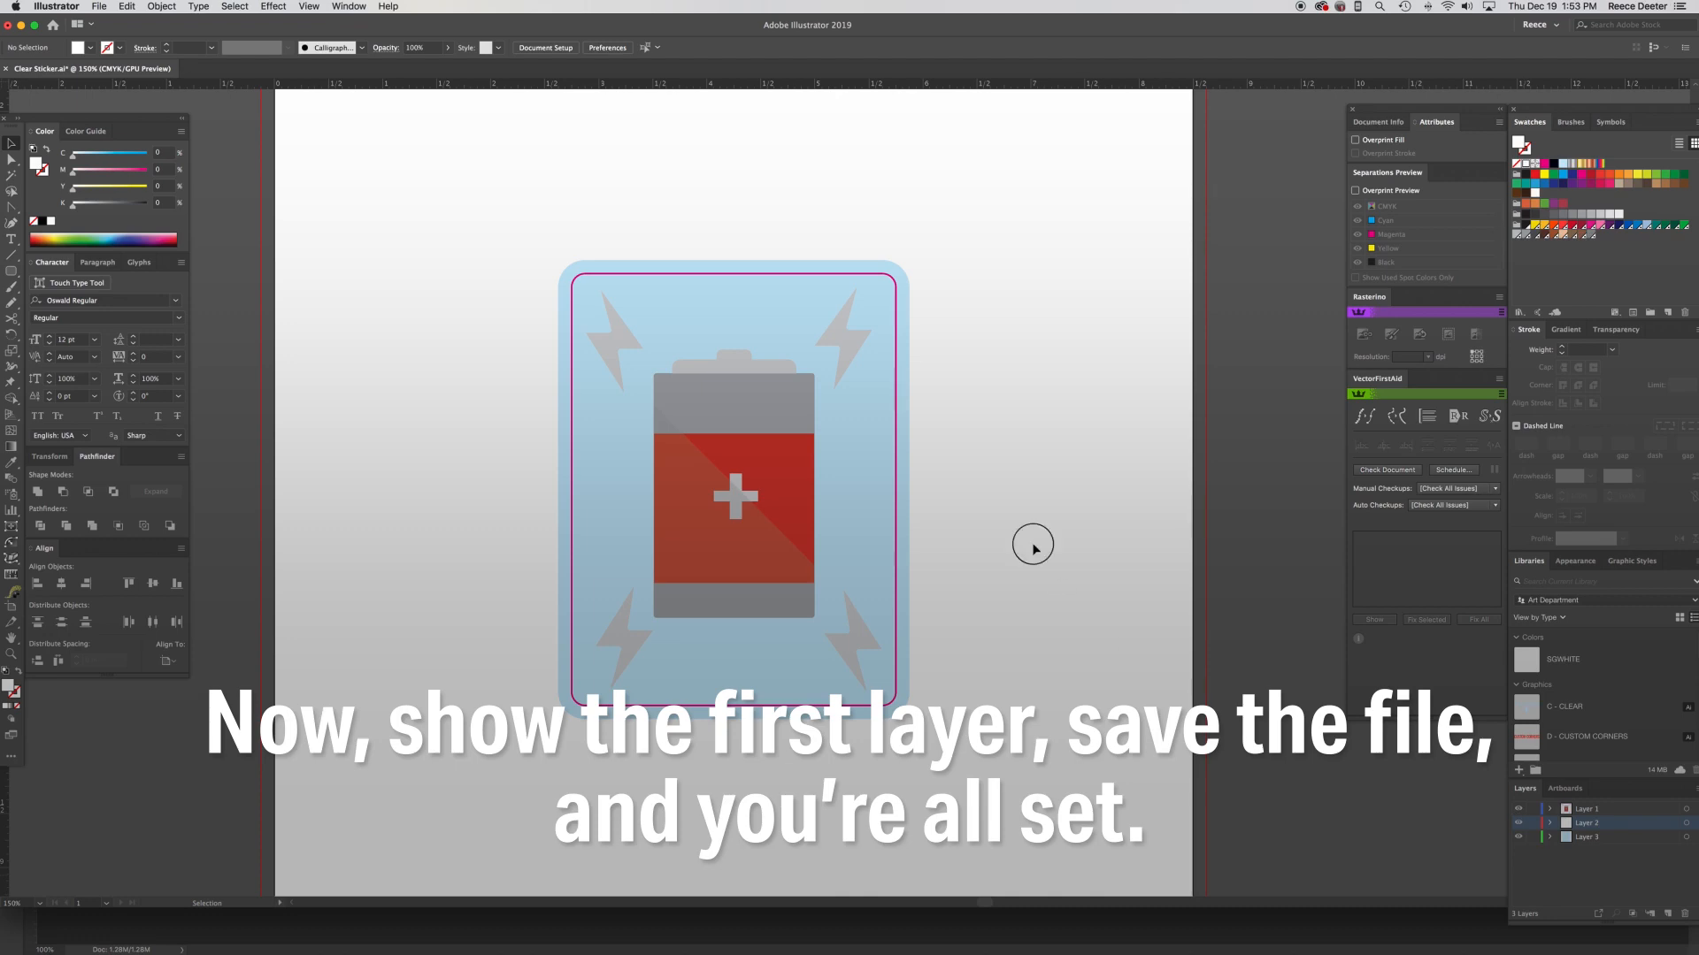
pyautogui.moveTo(1088, 462)
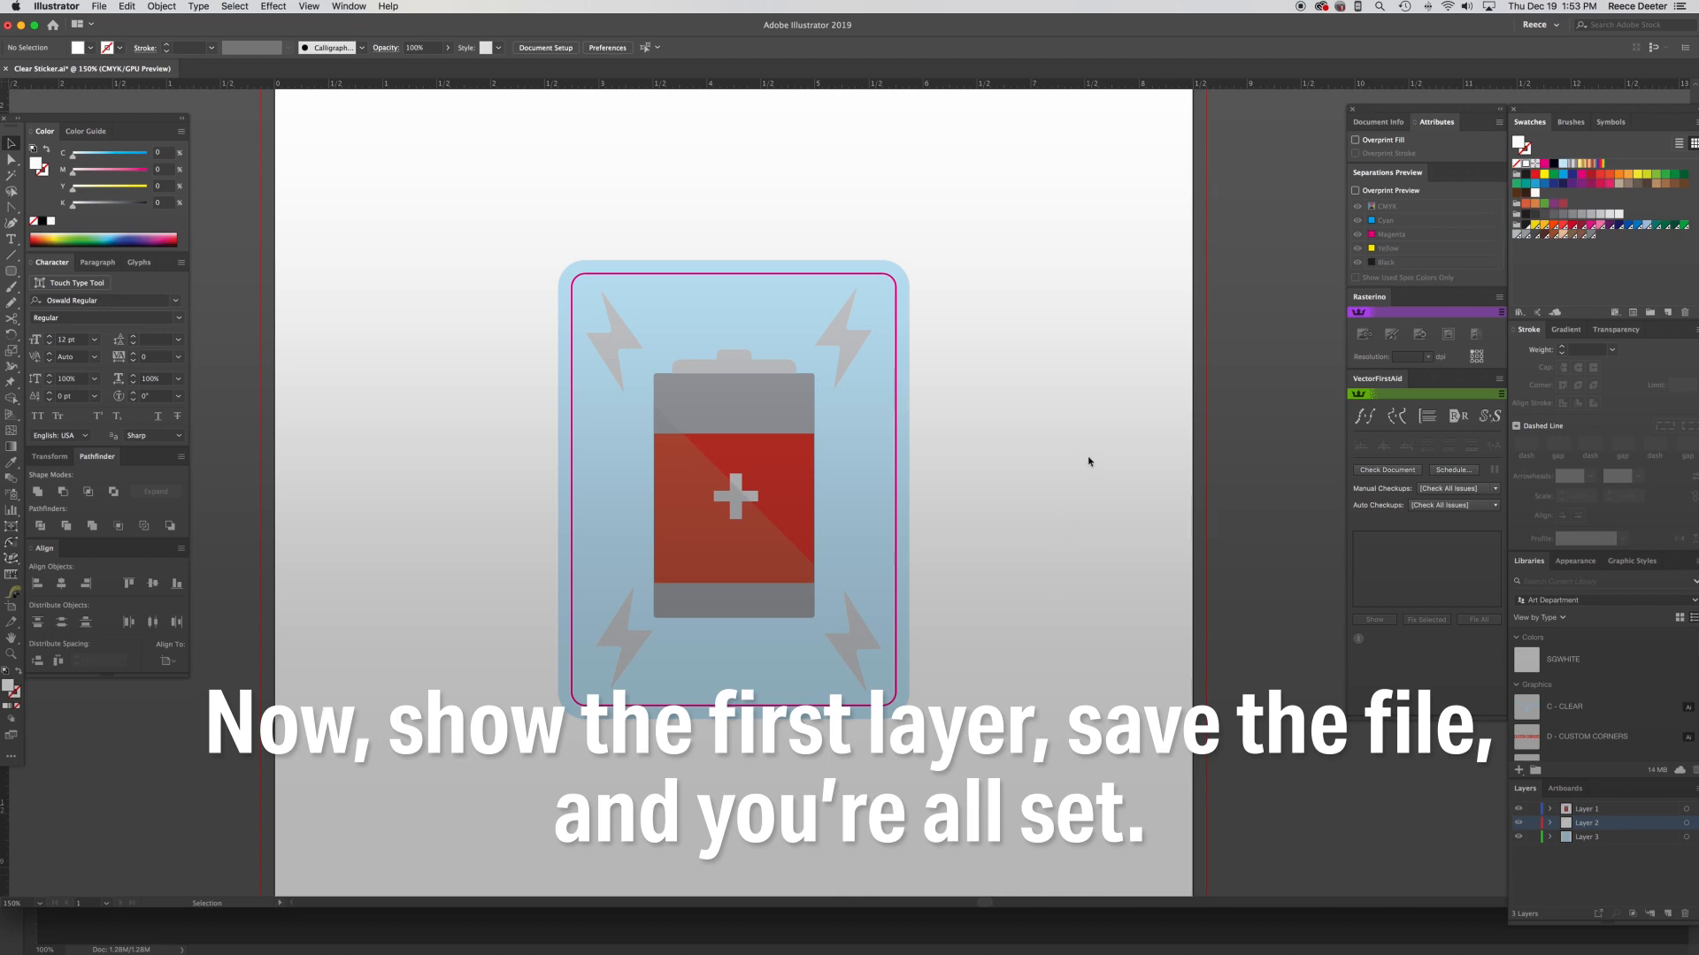